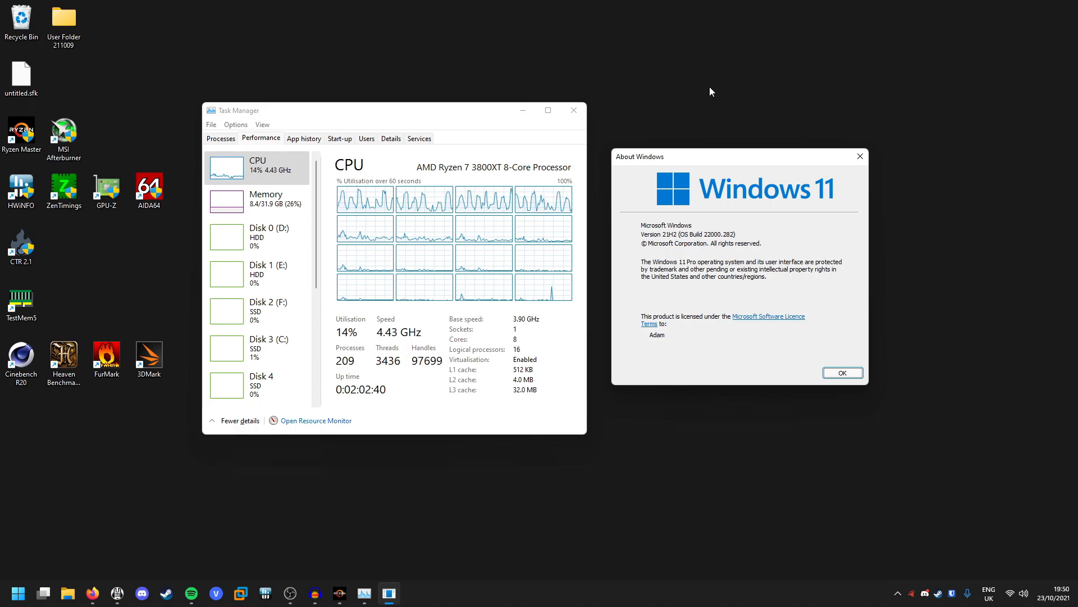
mouse_move(447, 474)
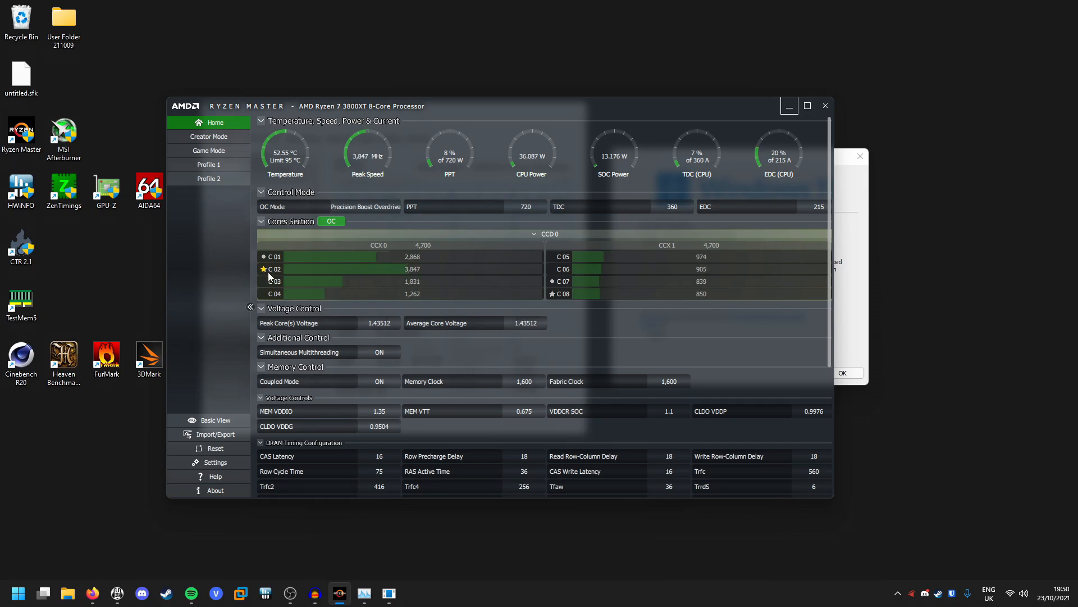
mouse_move(264, 269)
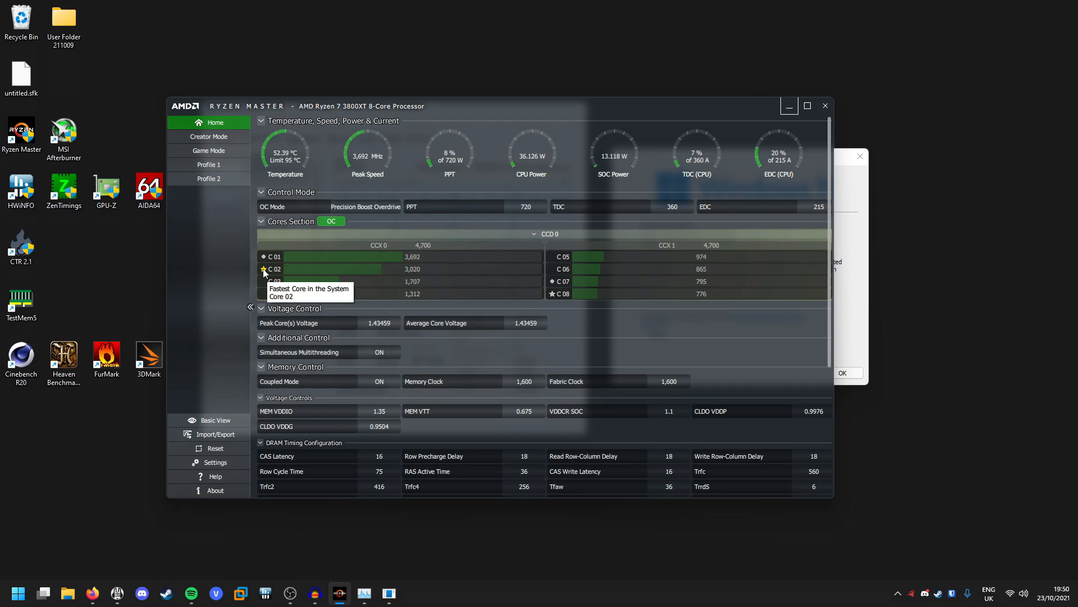
mouse_move(235, 282)
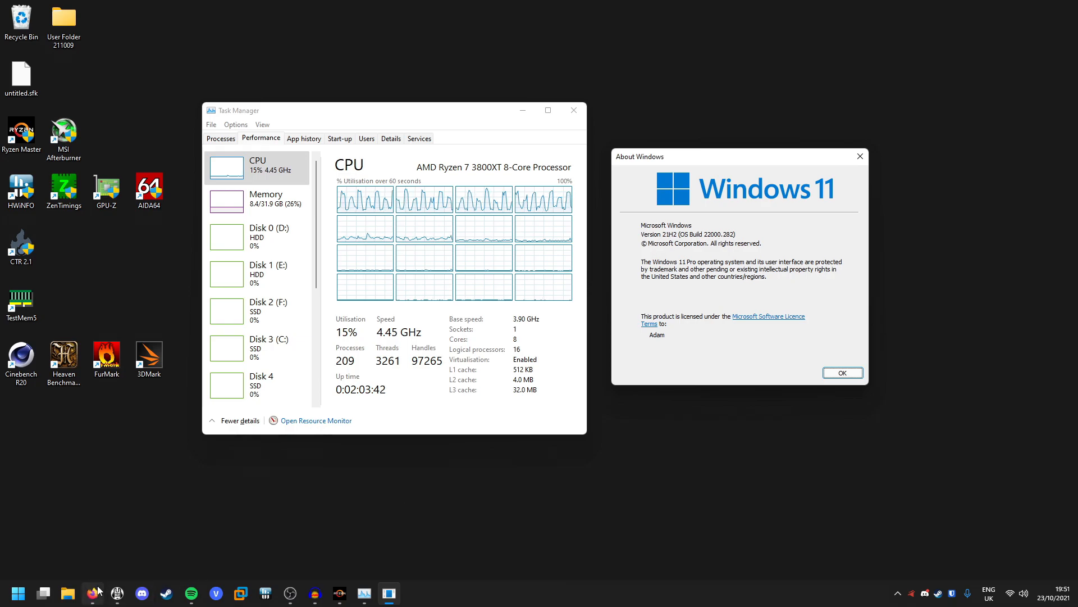
- Read the TechPowerUp Ryzen L3 latency article in Firefox, briefly highlighting the '17 ns' figure
left_click(92, 592)
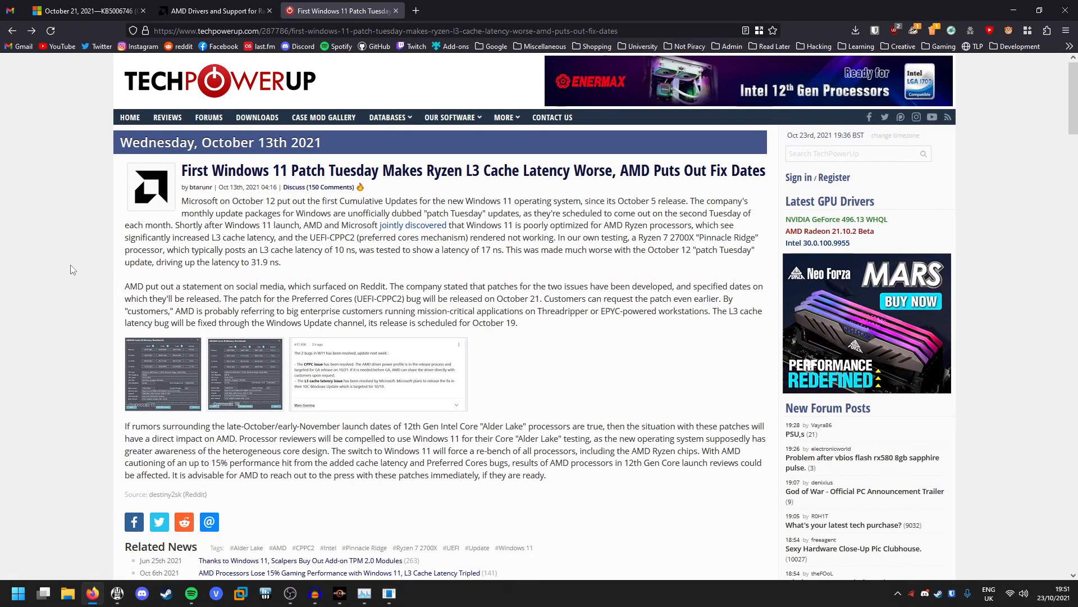
mouse_move(405, 150)
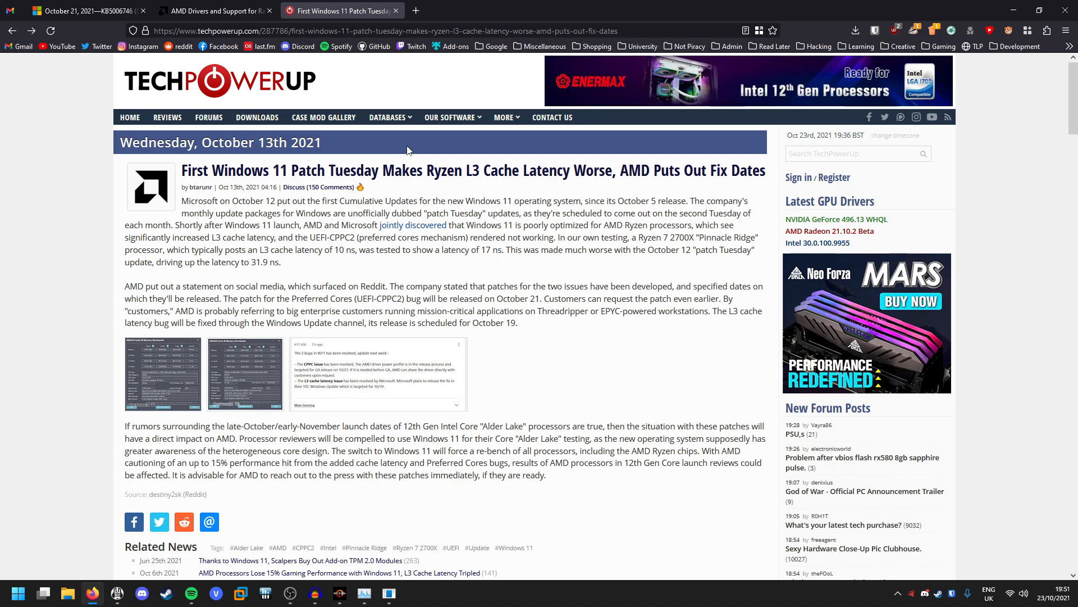
mouse_move(337, 304)
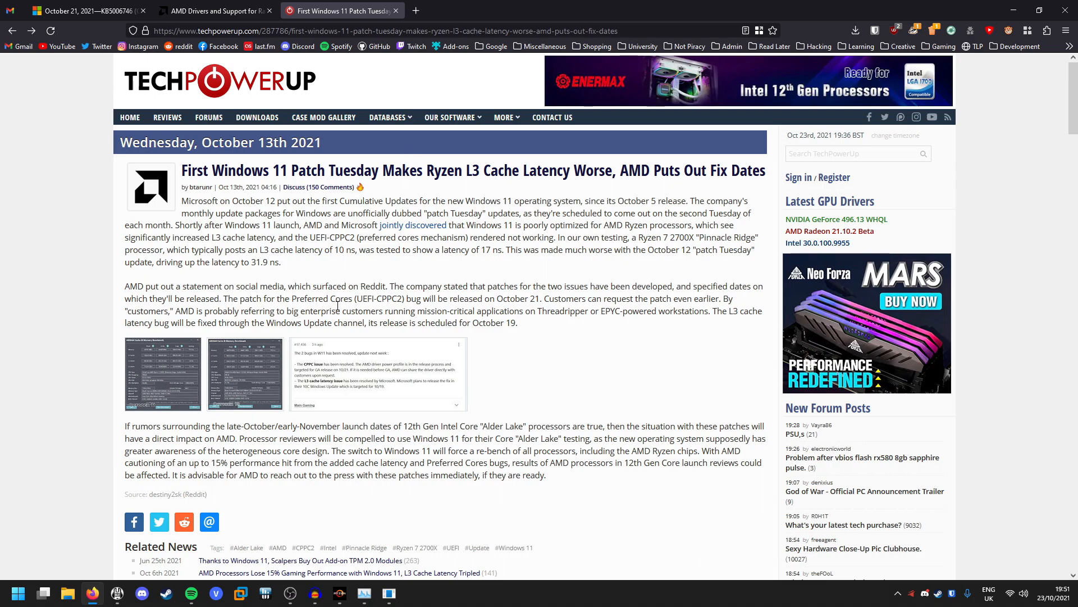
mouse_move(628, 263)
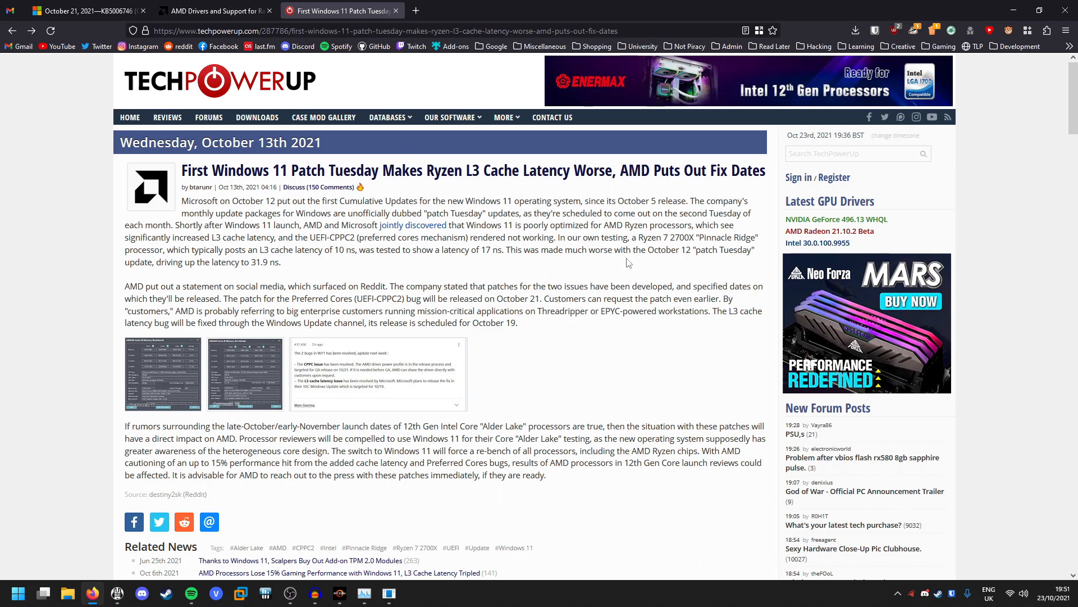
mouse_move(673, 240)
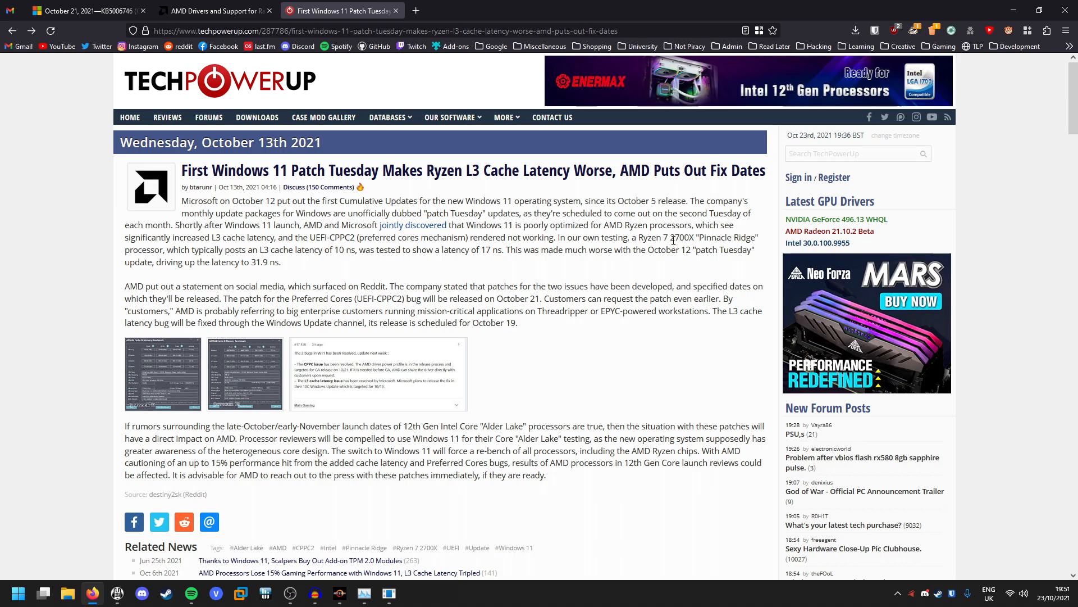
mouse_move(316, 250)
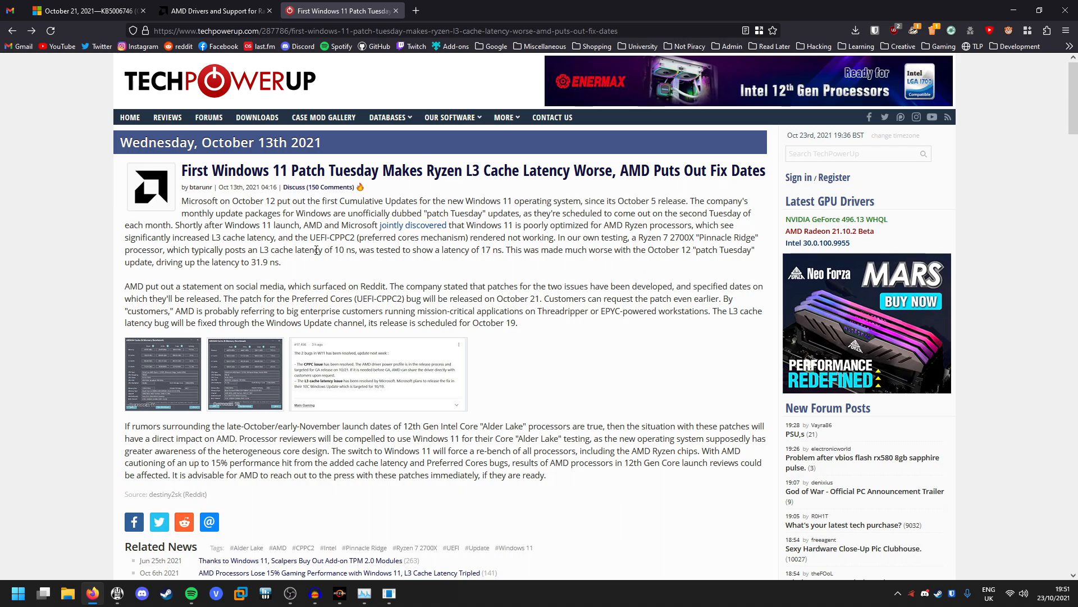
mouse_move(347, 251)
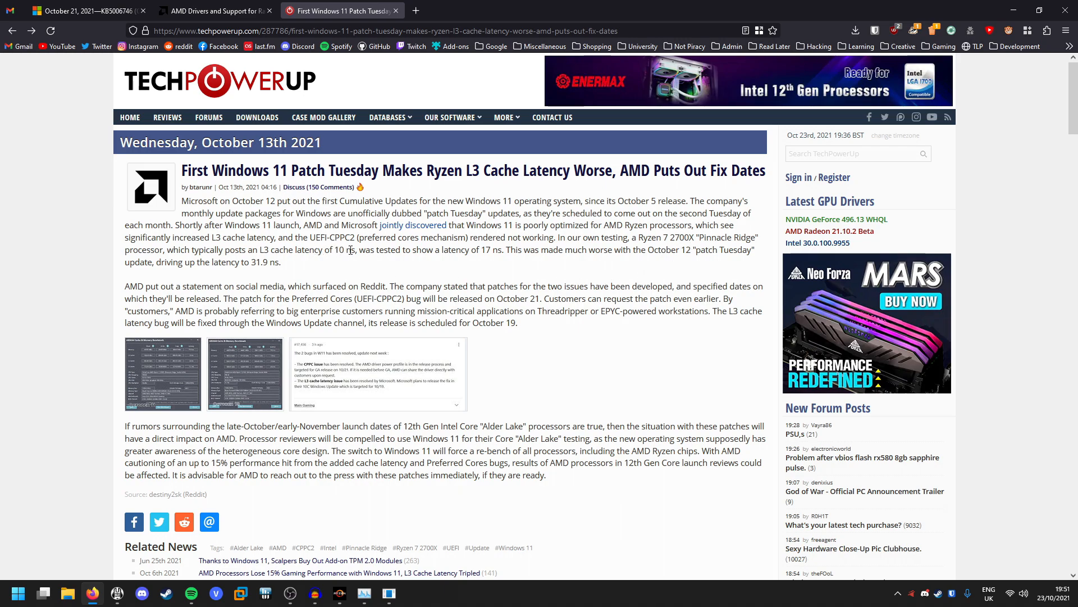
mouse_move(349, 267)
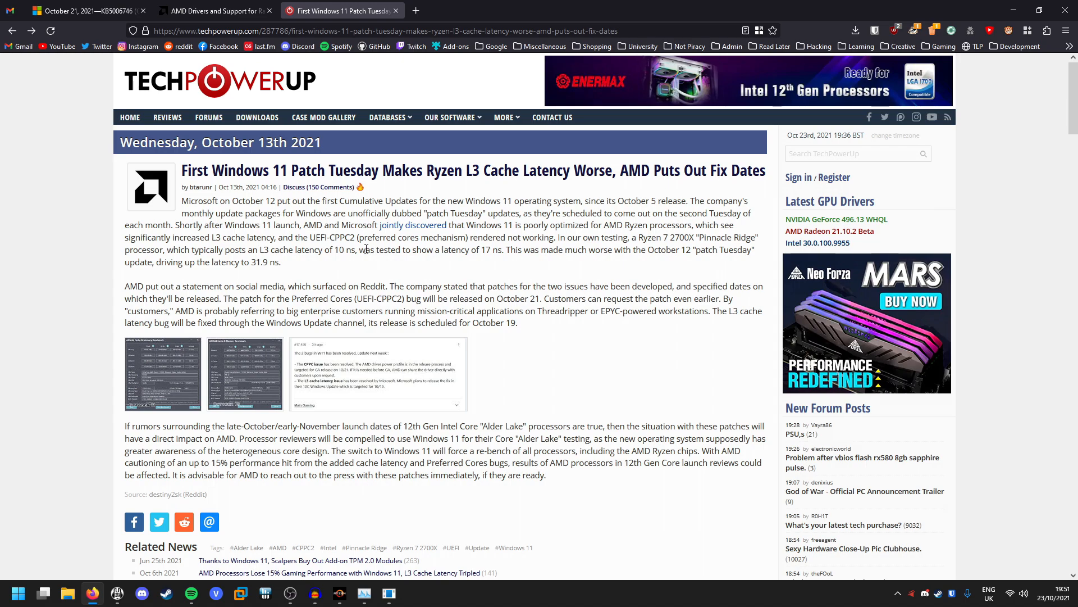
mouse_move(477, 254)
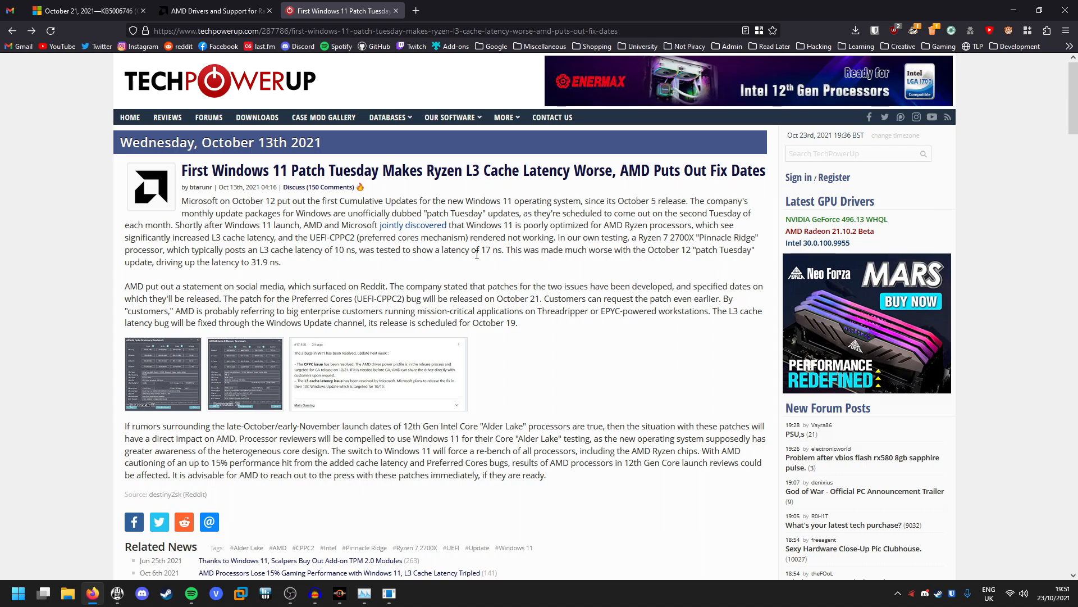
double_click(489, 250)
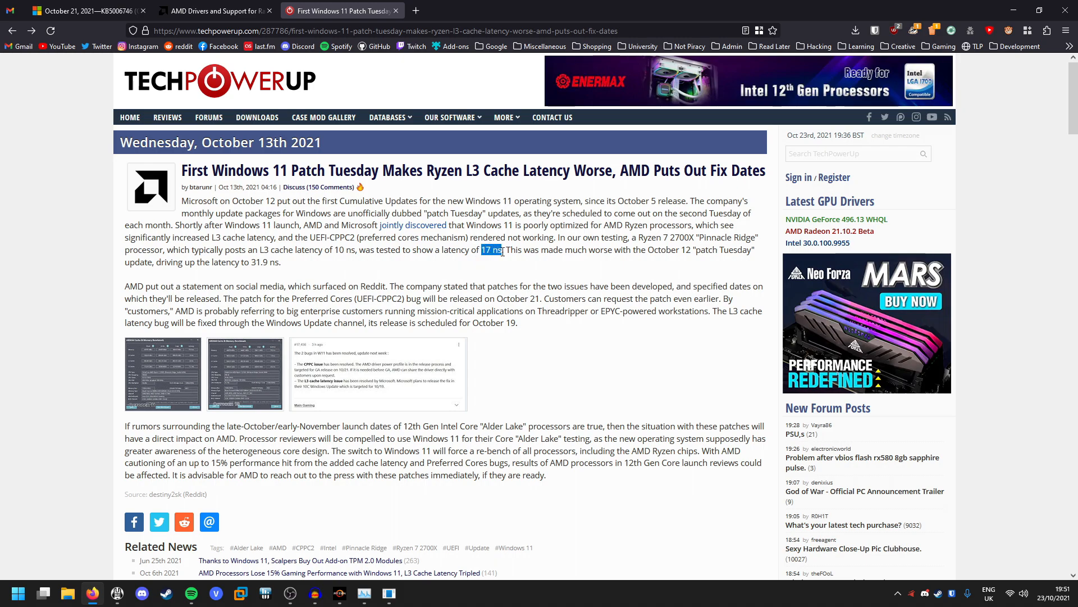
left_click(363, 336)
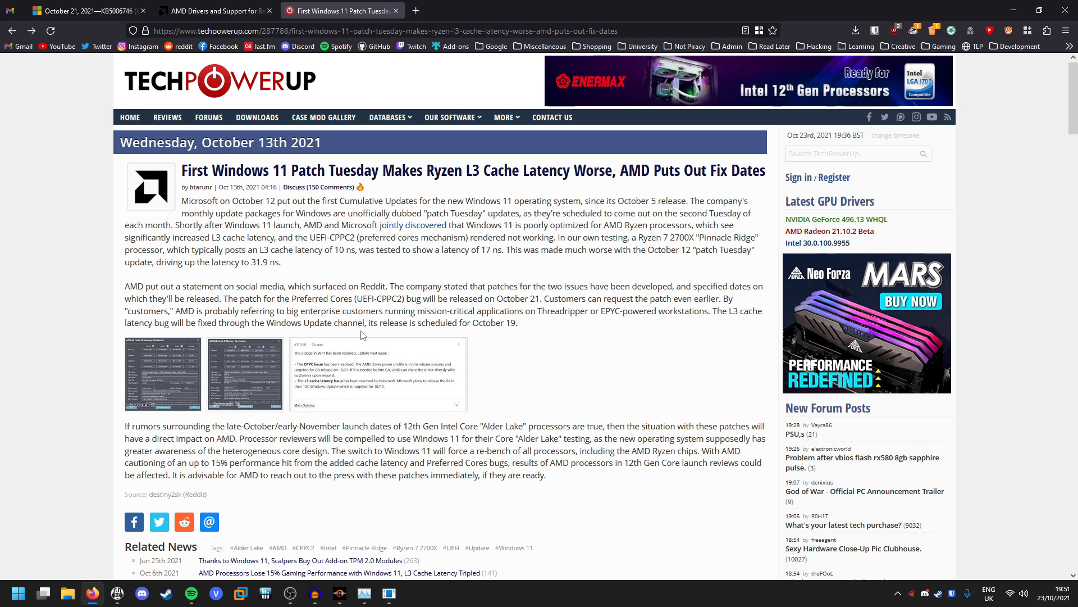
mouse_move(632, 388)
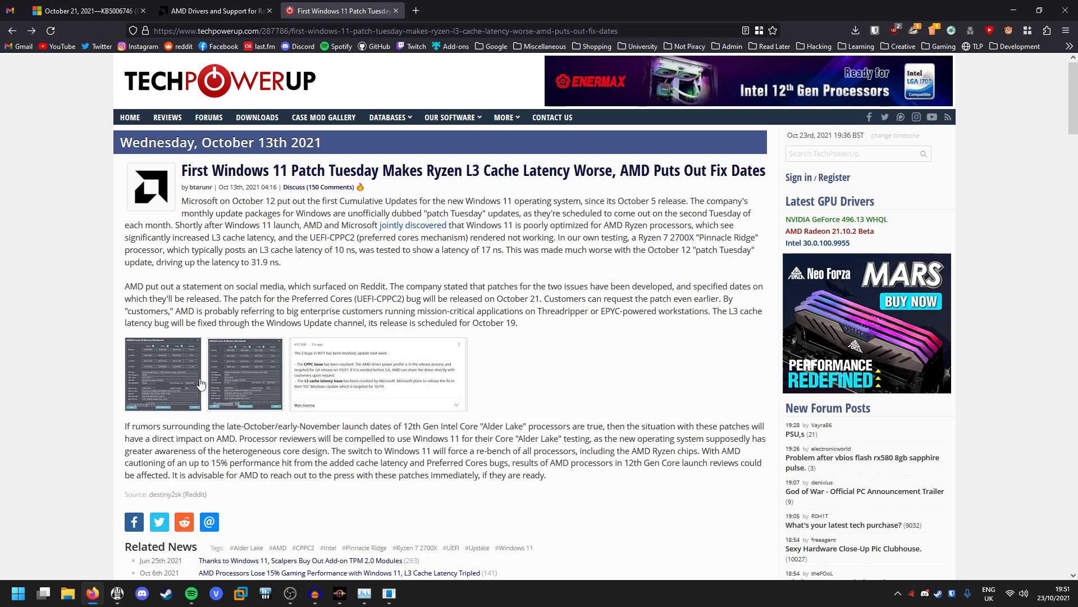
mouse_move(485, 343)
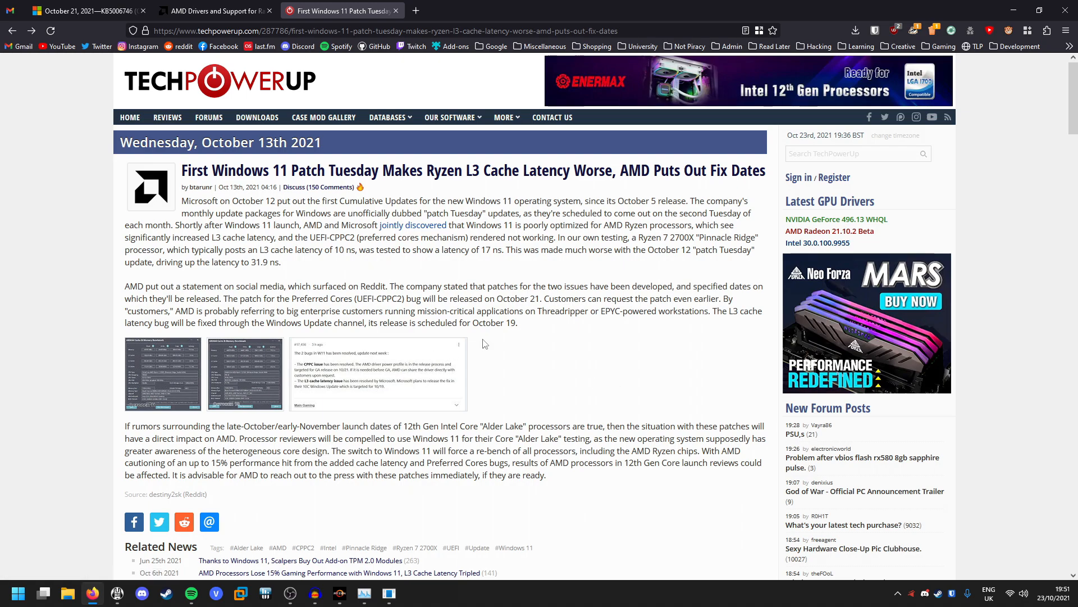
mouse_move(251, 402)
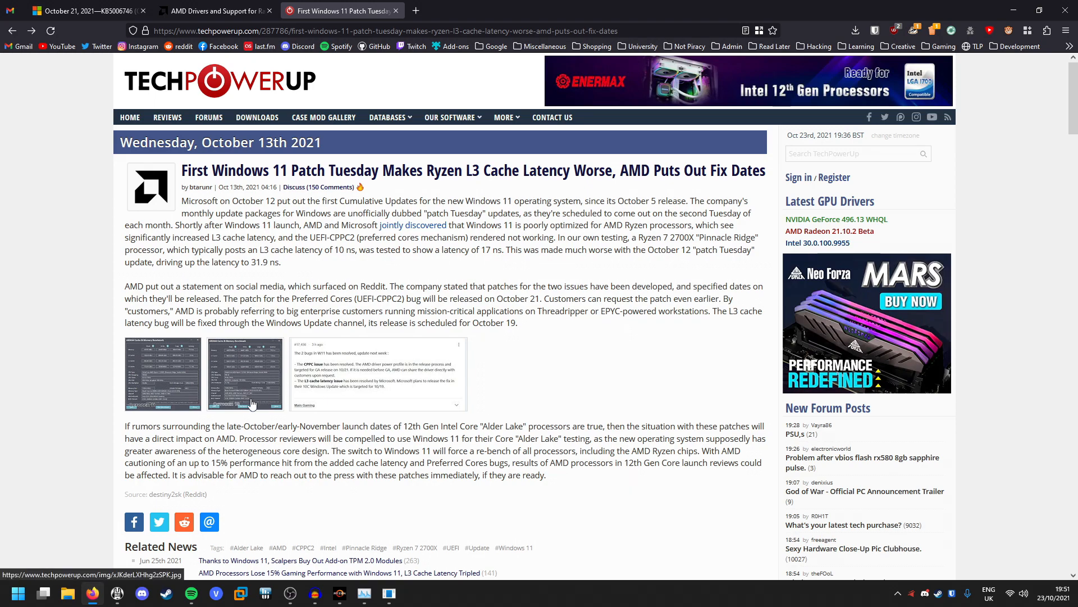
- Enlarge the AIDA64 Cache & Memory Benchmark screenshot showing 31.9 ns L3 latency
left_click(246, 373)
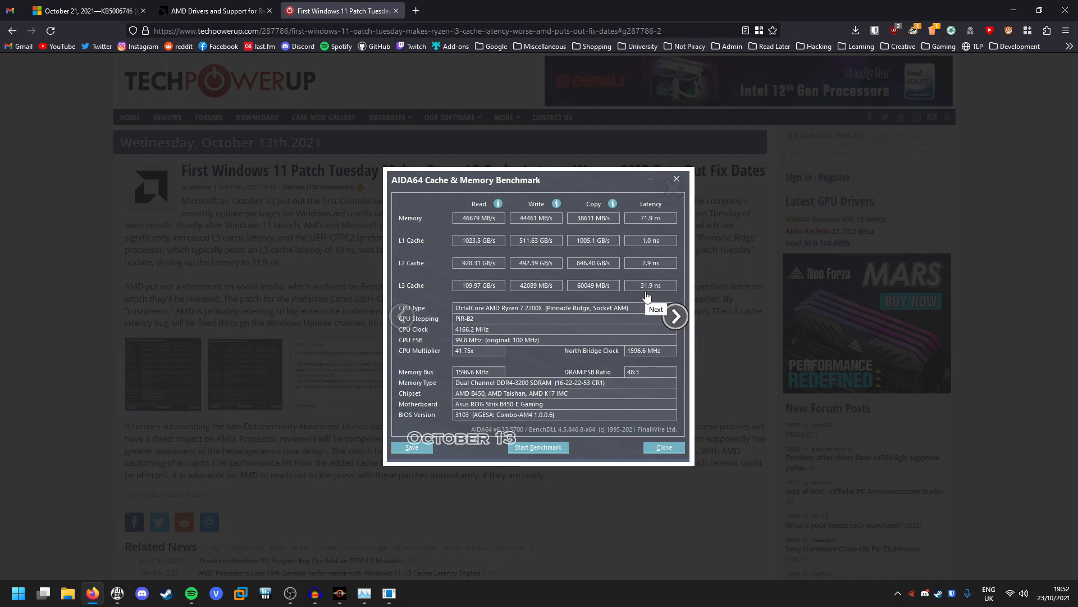
- Read the KB5006746 release notes down to the AMD Ryzen L3 caching fix
left_click(83, 11)
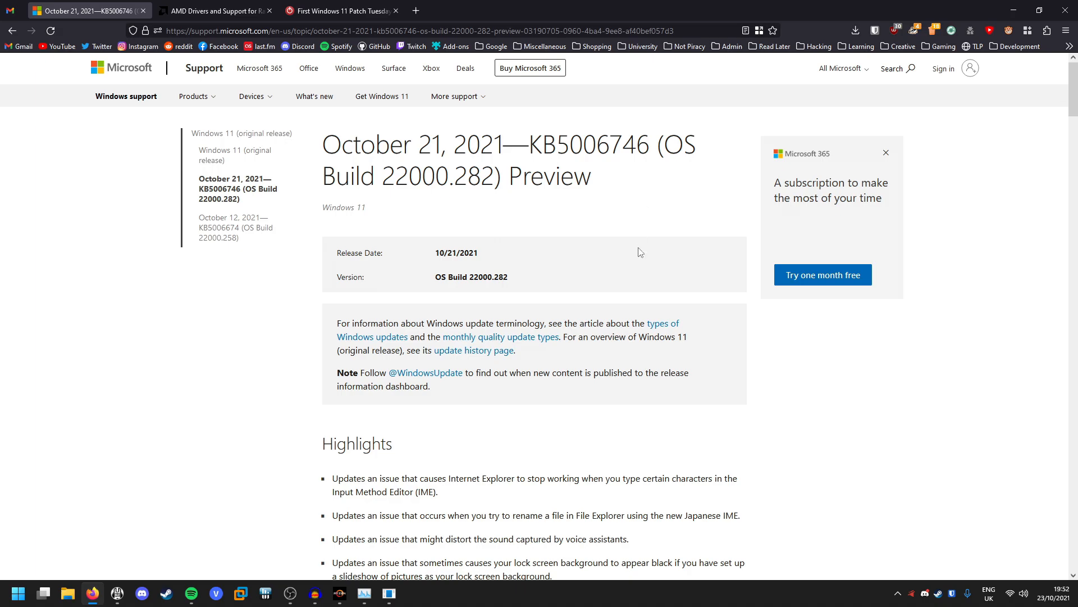
mouse_move(753, 435)
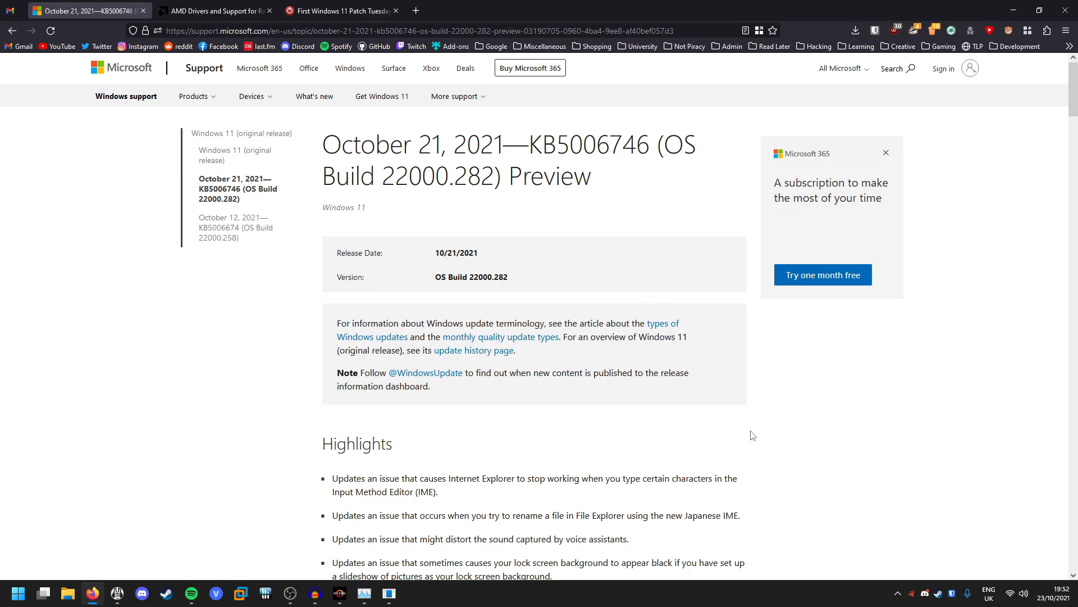
mouse_move(770, 382)
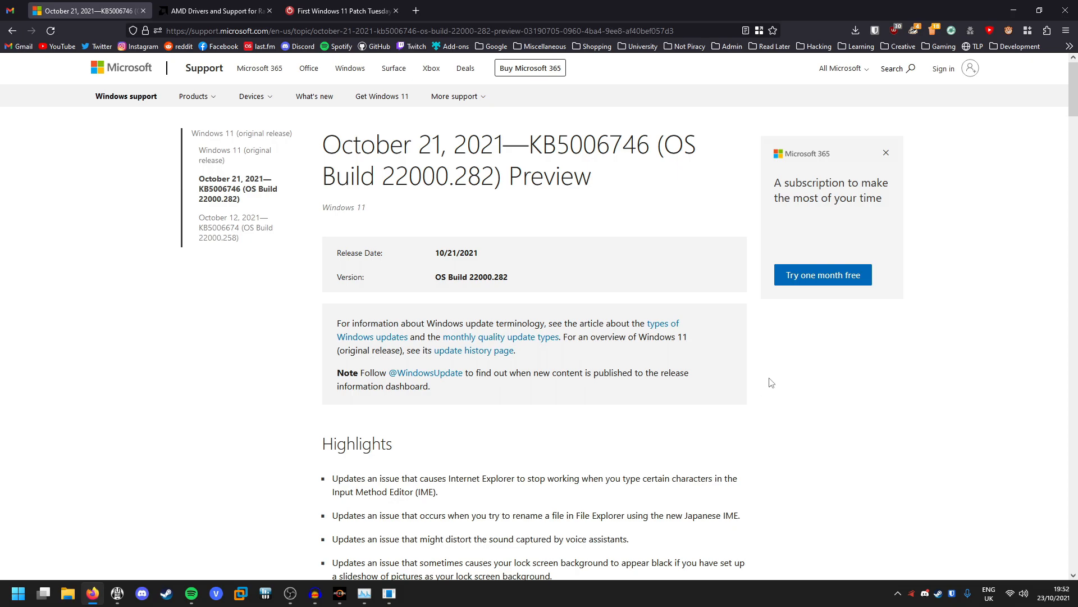
scroll("down", 3)
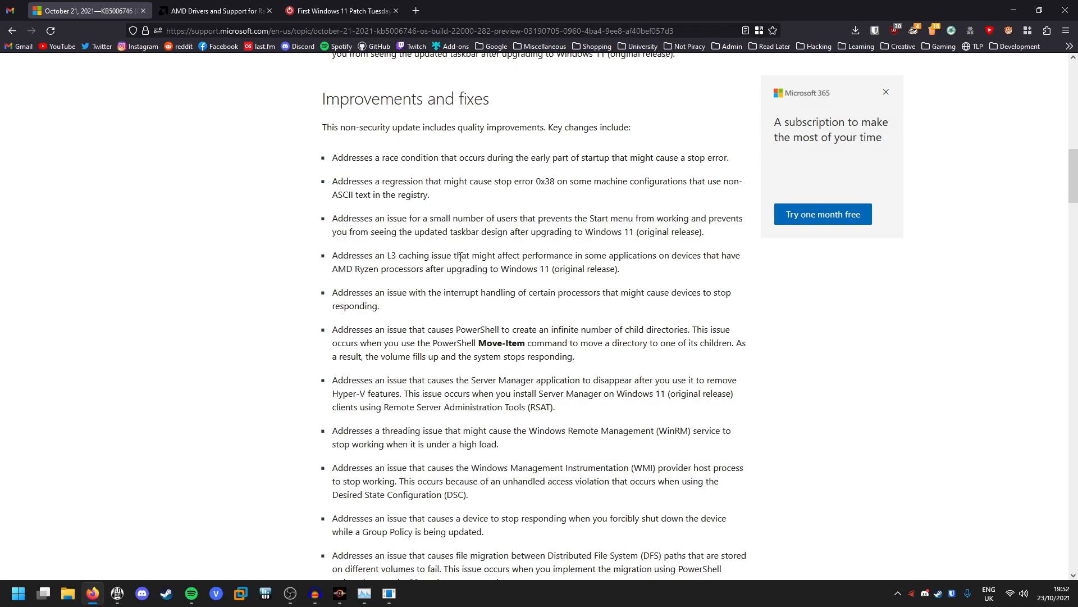
mouse_move(731, 257)
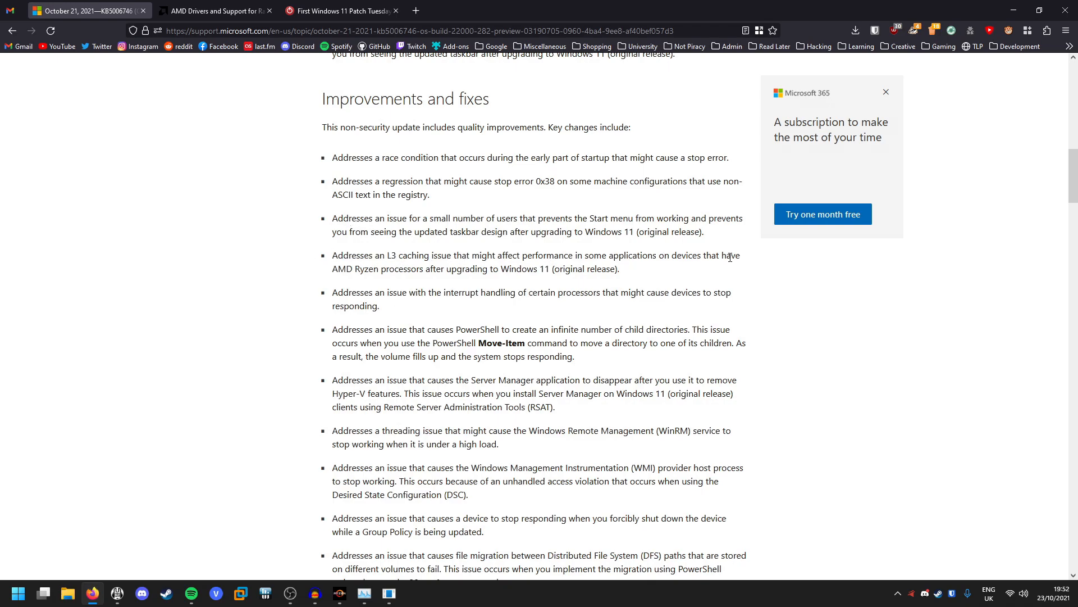
mouse_move(422, 269)
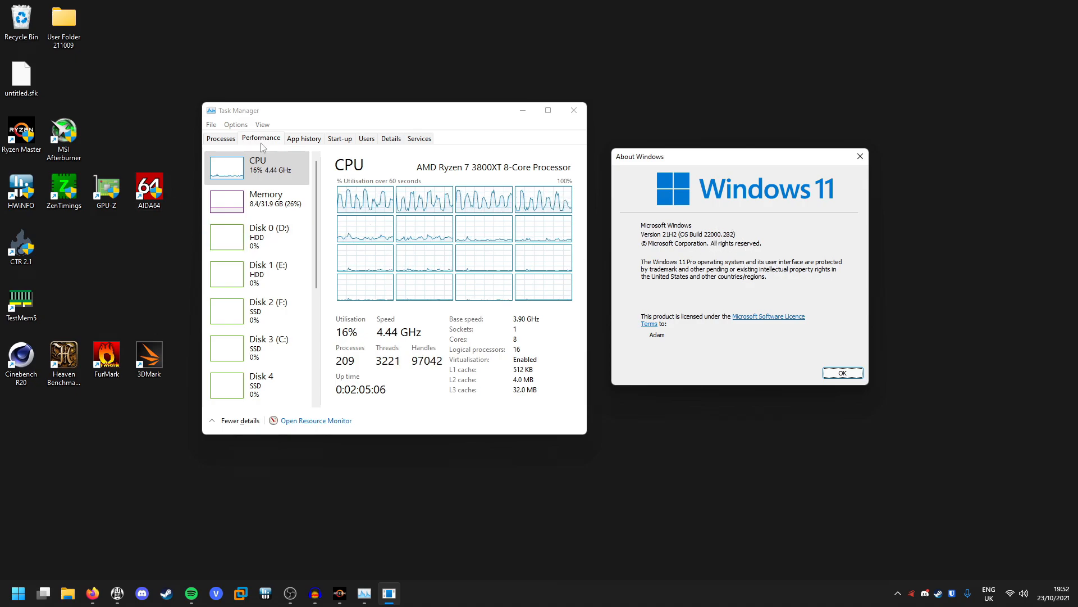
- Dismiss About Windows and open cachemem.png from the desktop
left_click(842, 372)
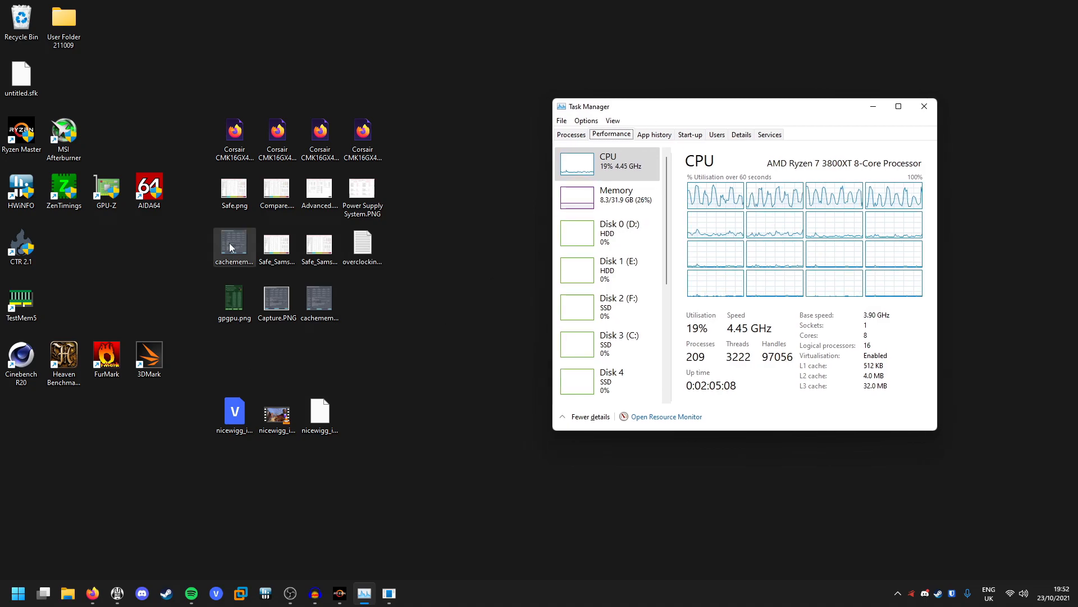
double_click(234, 243)
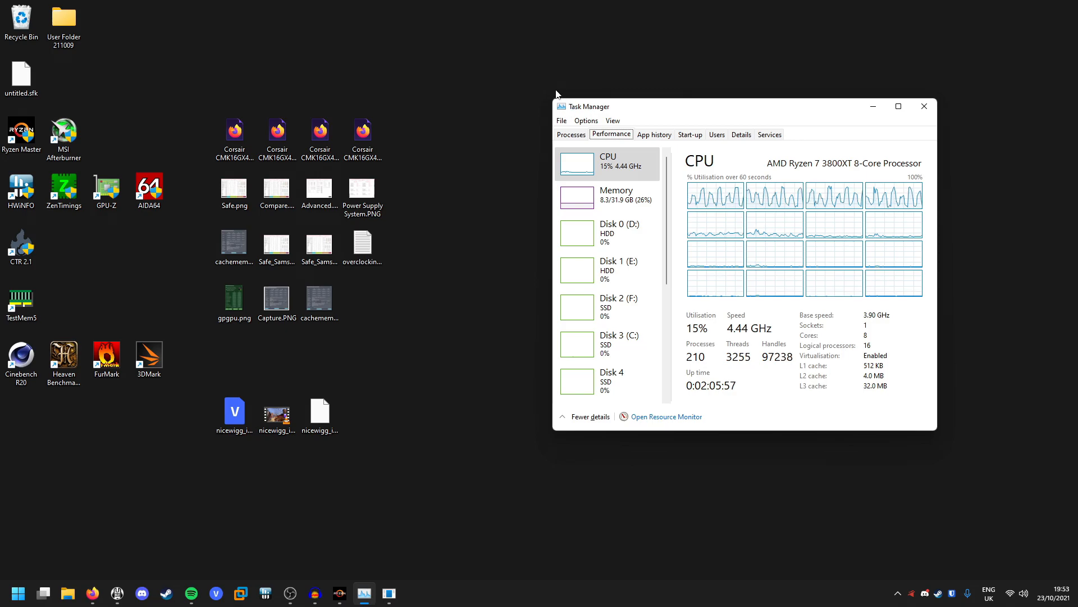
mouse_move(483, 248)
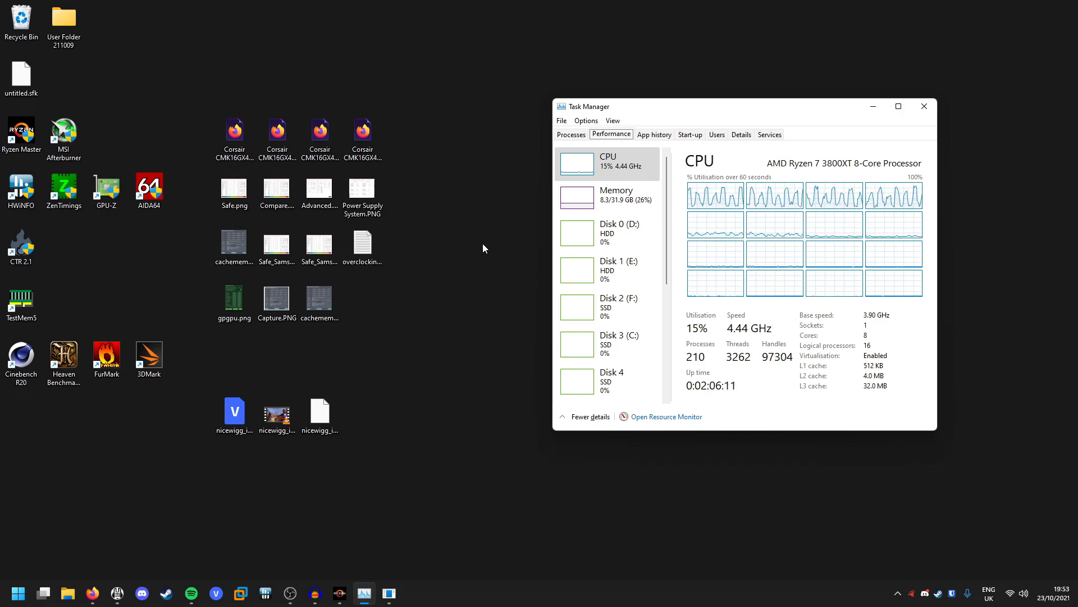
mouse_move(529, 243)
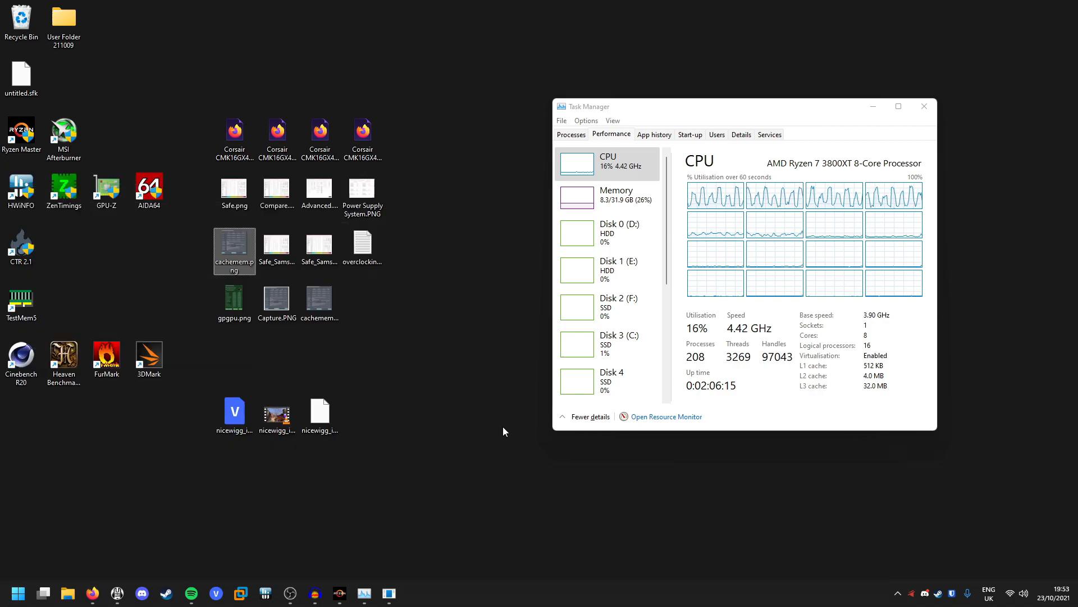
mouse_move(511, 253)
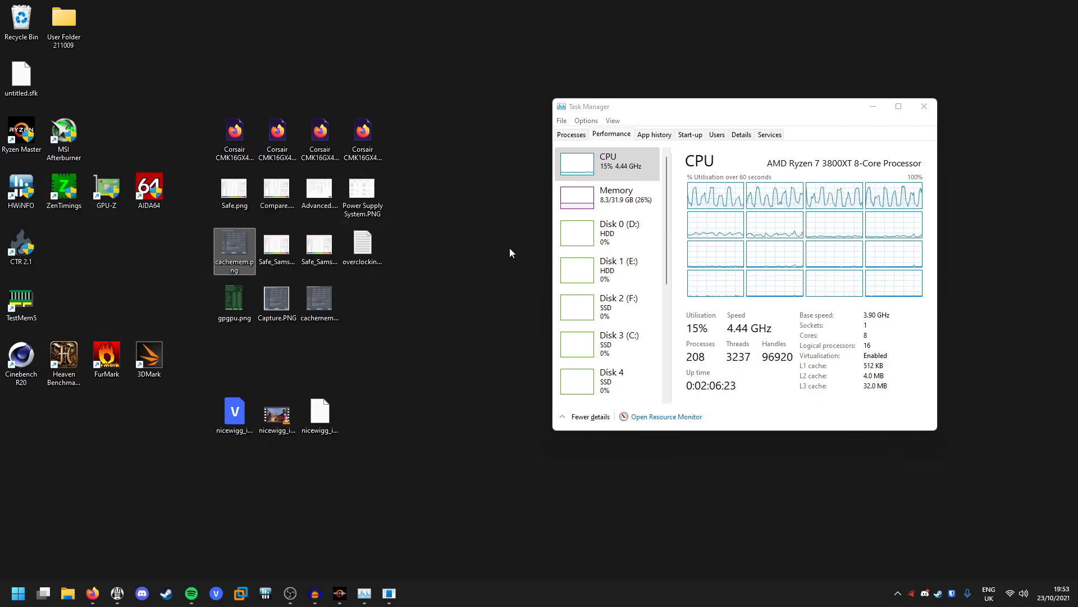